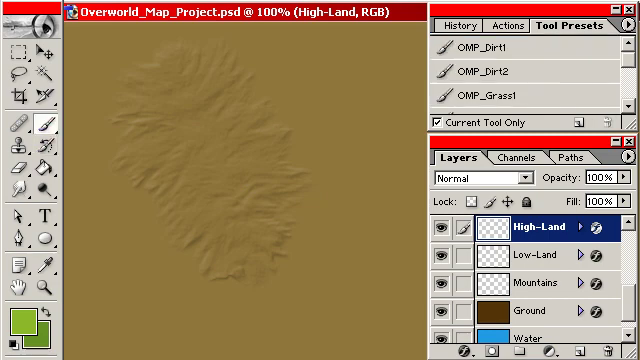
Choose the OMP_Dirt brush to paint textured highland ground on the High-Land layer.
{"action": "left_click", "coordinate": [544, 72]}
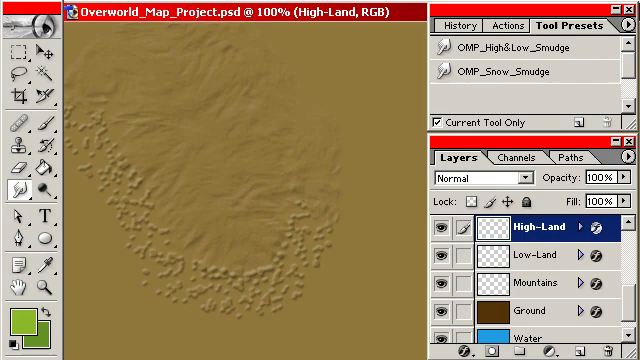
{"action": "mouse_move", "coordinate": [340, 212]}
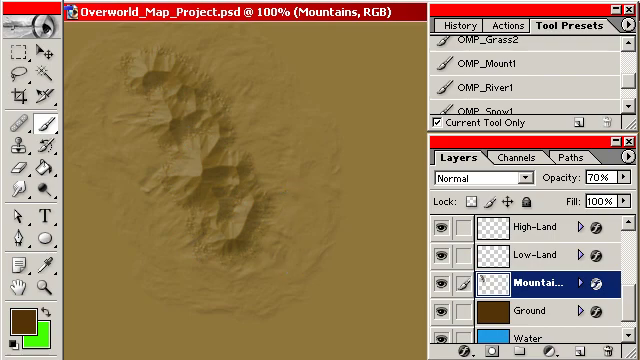
Smudge the High-Land ground into the mountain base with the OMP_Snow_Smudge preset.
{"action": "left_click", "coordinate": [540, 232]}
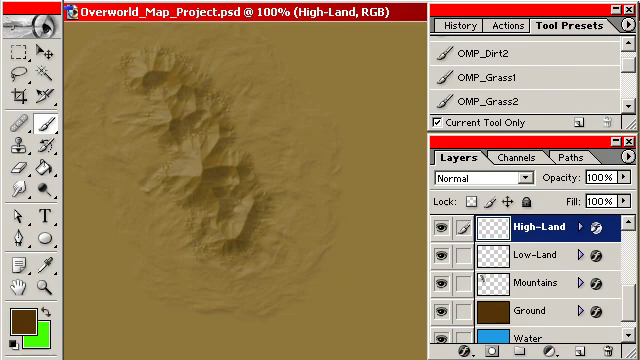
{"action": "scroll", "scroll_direction": "up", "scroll_amount": 3}
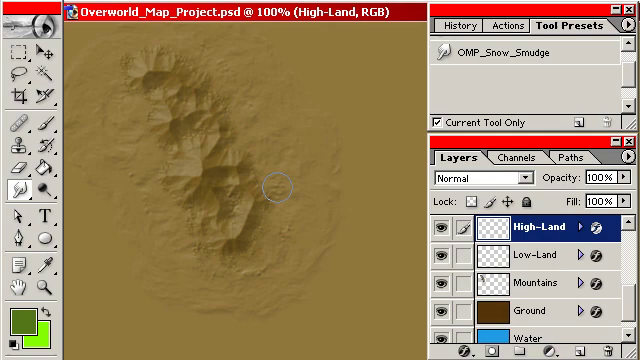
{"action": "mouse_move", "coordinate": [210, 144]}
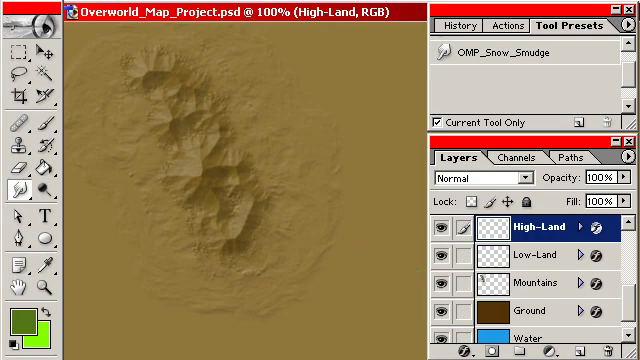
{"action": "scroll", "scroll_direction": "up", "scroll_amount": 3}
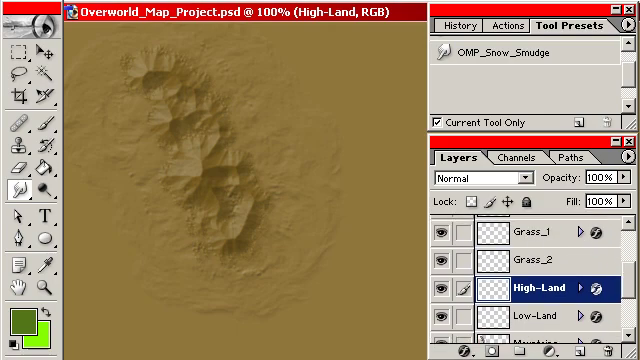
Paint OMP_Grass1 texture around the mountain on the Grass_1 layer.
{"action": "left_click", "coordinate": [540, 236]}
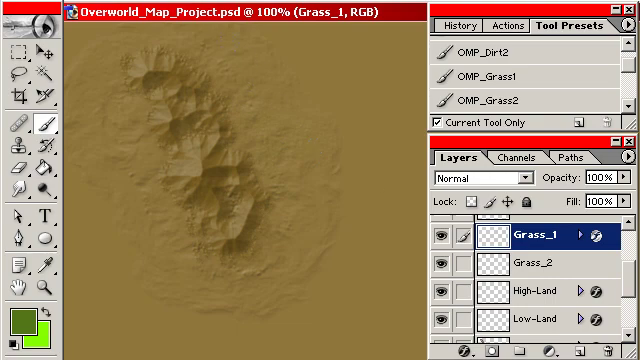
{"action": "left_click", "coordinate": [540, 296]}
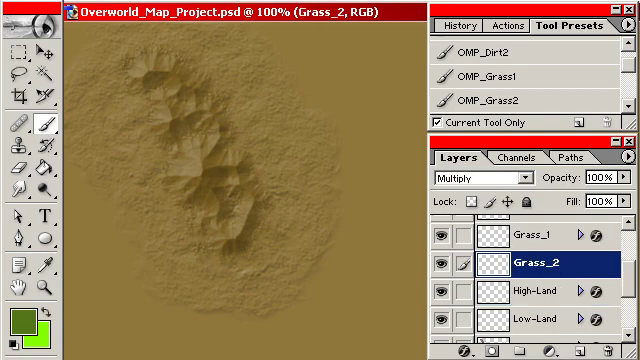
Paint a green grassland field around the mountain on Grass_2 with the OMP_Grass2 preset.
{"action": "left_click", "coordinate": [516, 100]}
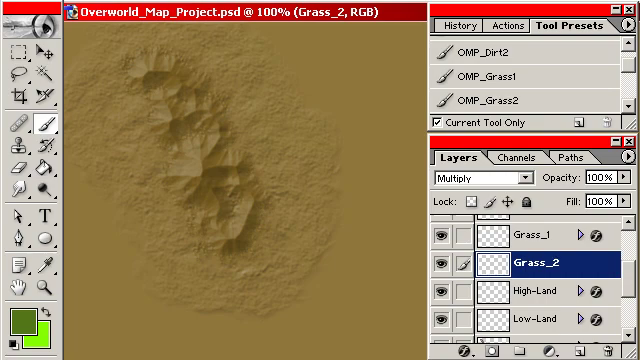
{"action": "left_click", "coordinate": [248, 110]}
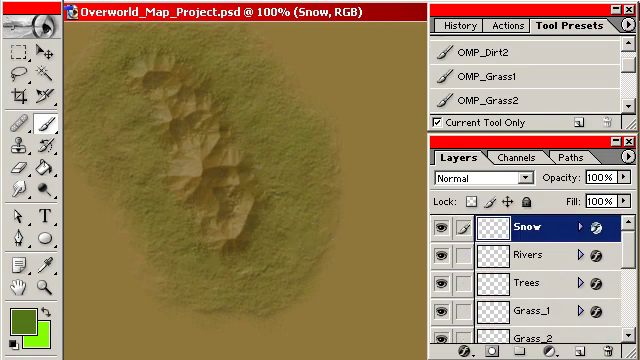
Paint white OMP_Snow1 on the peak and smear it down the ridges with OMP_Snow_Smudge.
{"action": "scroll", "scroll_direction": "down", "scroll_amount": 3}
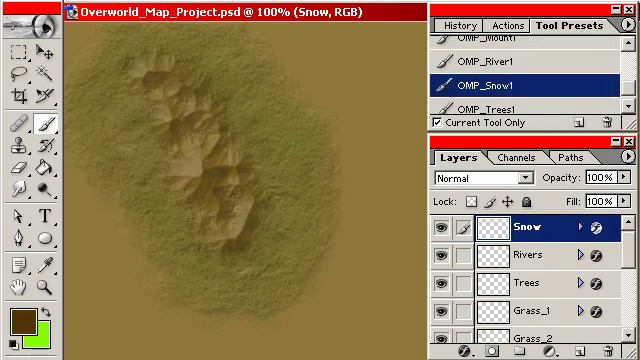
{"action": "left_click", "coordinate": [196, 176]}
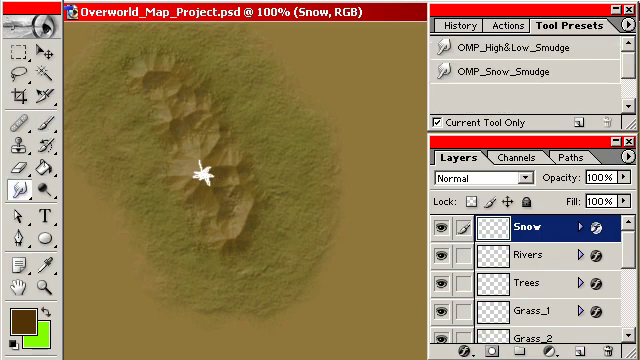
{"action": "left_click", "coordinate": [520, 70]}
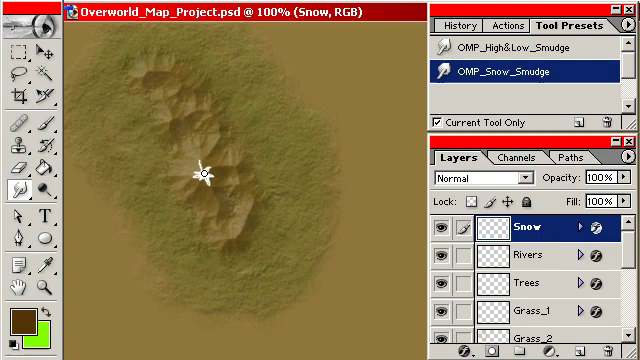
{"action": "left_click", "coordinate": [196, 176]}
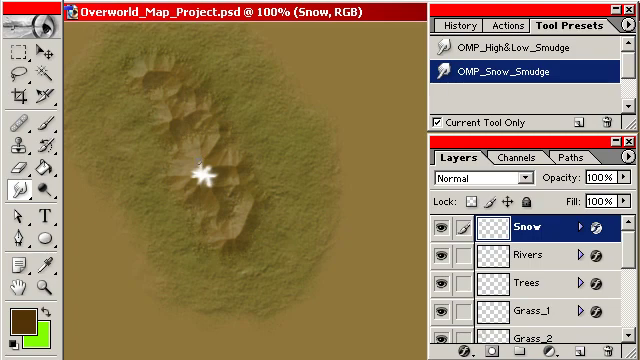
{"action": "mouse_move", "coordinate": [318, 226]}
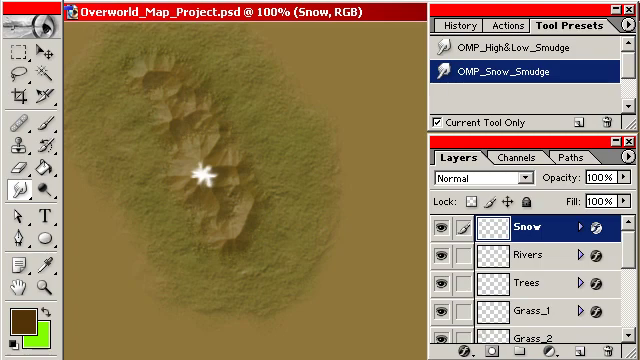
{"action": "scroll", "scroll_direction": "down", "scroll_amount": 3}
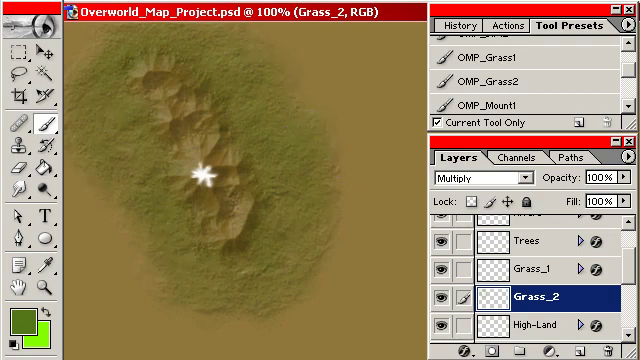
Blend the High-Land edges around the mountain with the OMP_High&Low_Smudge preset.
{"action": "scroll", "scroll_direction": "up", "scroll_amount": 3}
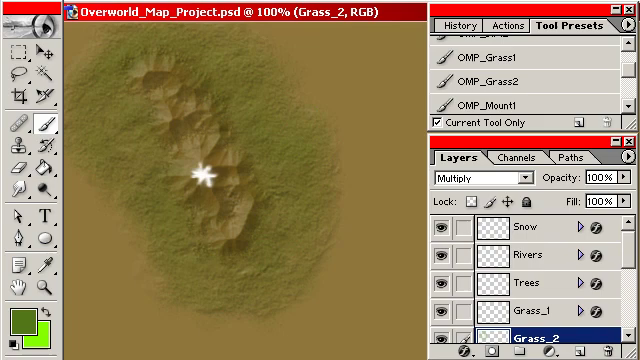
{"action": "left_click", "coordinate": [540, 268]}
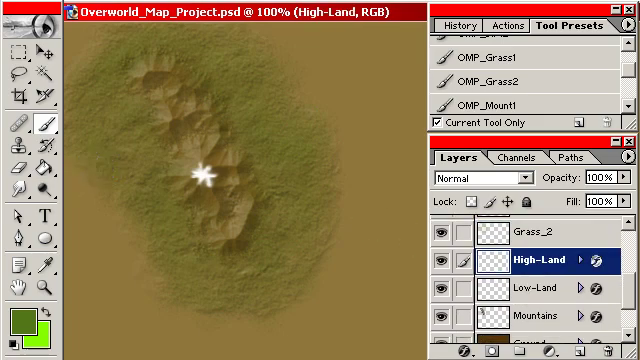
{"action": "scroll", "scroll_direction": "down", "scroll_amount": 3}
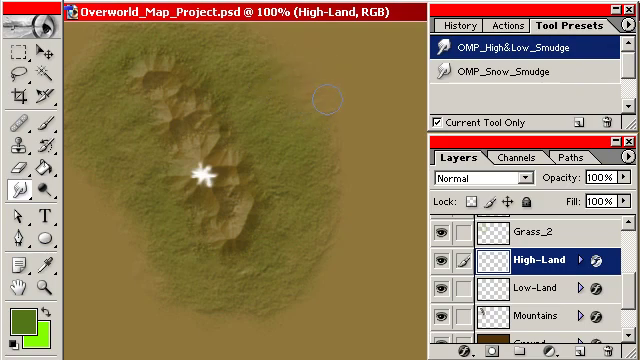
{"action": "mouse_move", "coordinate": [324, 96]}
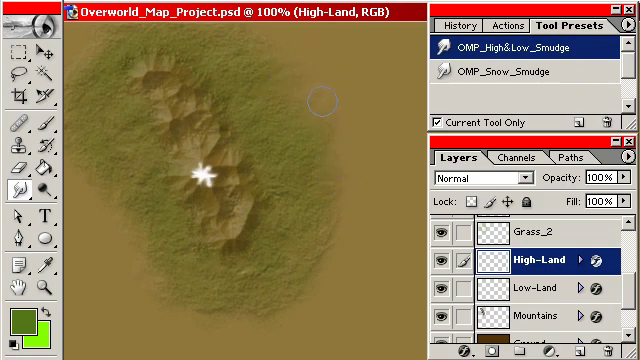
{"action": "mouse_move", "coordinate": [310, 96]}
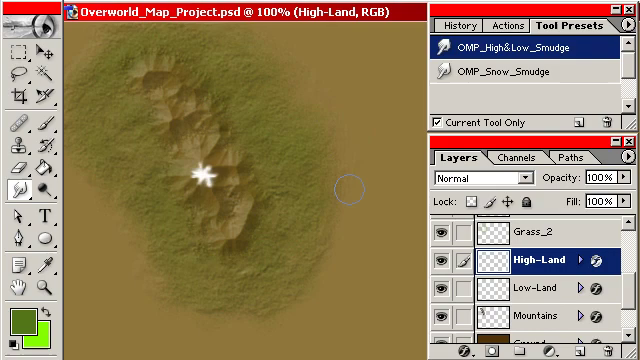
{"action": "mouse_move", "coordinate": [350, 130]}
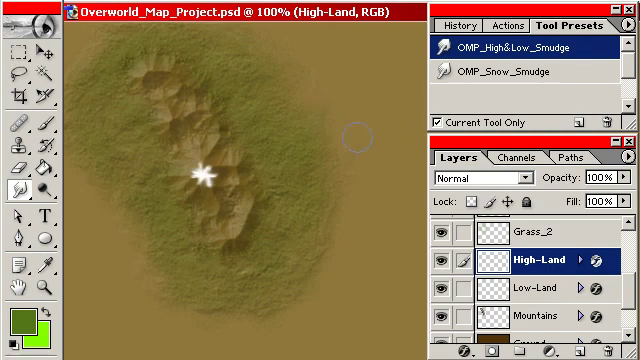
{"action": "scroll", "scroll_direction": "up", "scroll_amount": 3}
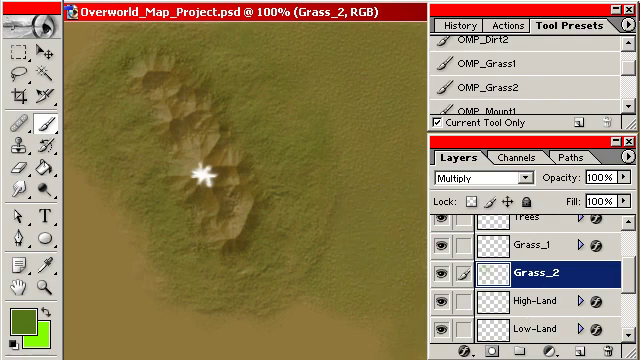
Switch to the Grass_1 layer after tinting the highland green with OMP_Grass2.
{"action": "left_click", "coordinate": [540, 252]}
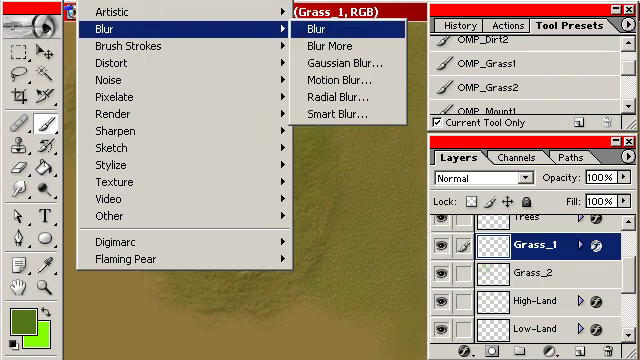
Blur the Grass_1 layer lightly and stamp grass patches on the lower-right field.
{"action": "left_click", "coordinate": [320, 36]}
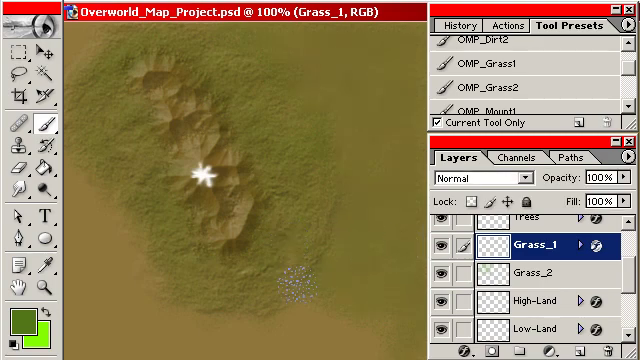
{"action": "left_click", "coordinate": [320, 240]}
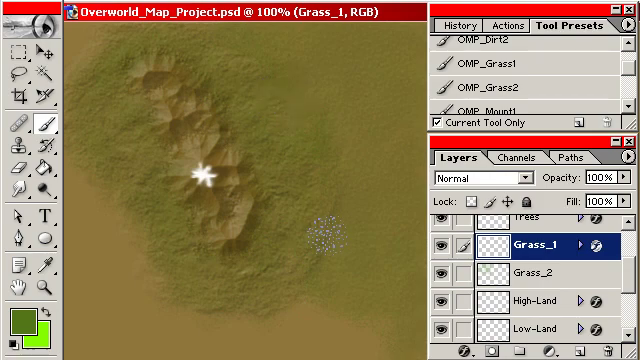
{"action": "left_click", "coordinate": [540, 300]}
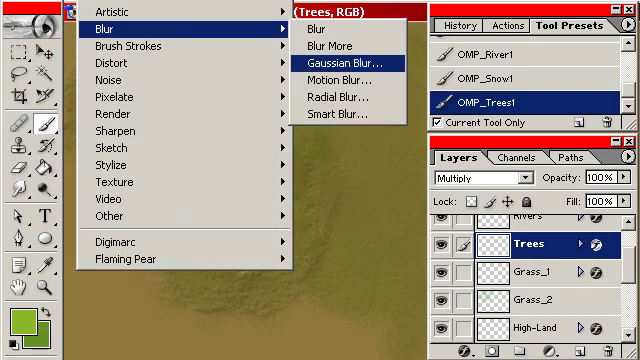
Bring up Gaussian Blur for the OMP_Trees1 forest band on the Trees layer.
{"action": "left_click", "coordinate": [336, 68]}
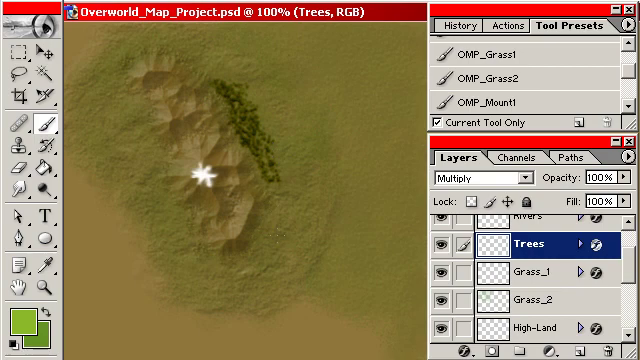
Confirm the Gaussian Blur on the Trees layer and return to the High-Land layer.
{"action": "left_click", "coordinate": [540, 324]}
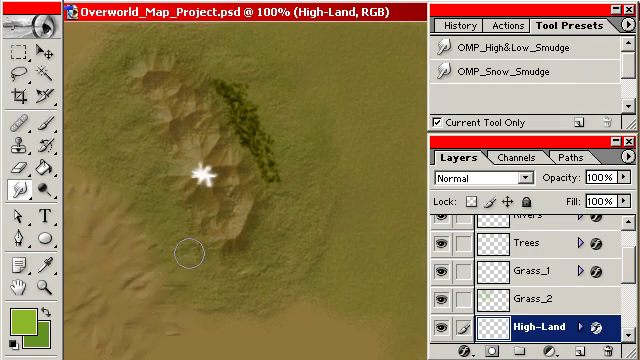
Scroll the canvas down to reach the lower terrain for the mountain ridges.
{"action": "scroll", "scroll_direction": "down", "scroll_amount": 3}
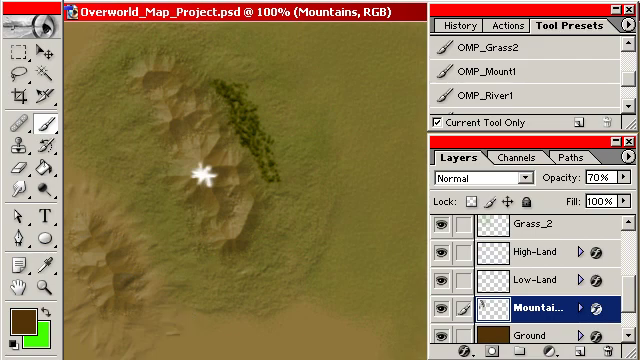
On the Grass_2 layer, stamp green grass texture onto the lower-left field with the grass brush.
{"action": "left_click", "coordinate": [544, 228]}
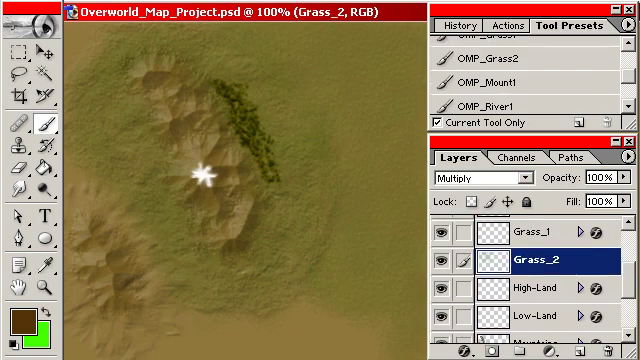
{"action": "left_click", "coordinate": [504, 62]}
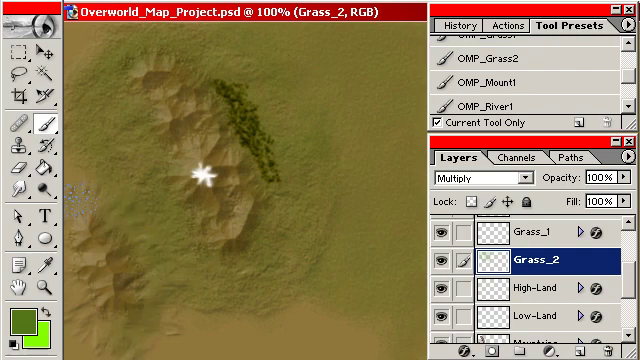
{"action": "left_click", "coordinate": [156, 304]}
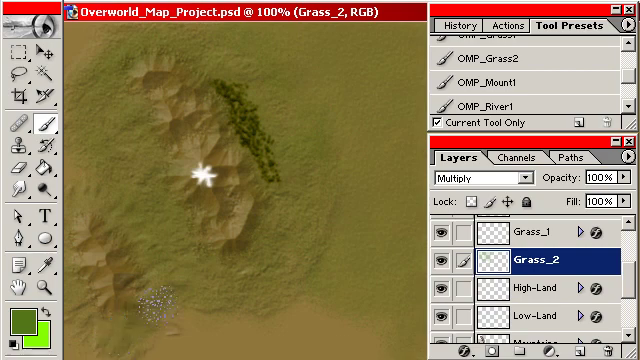
{"action": "left_click", "coordinate": [150, 310]}
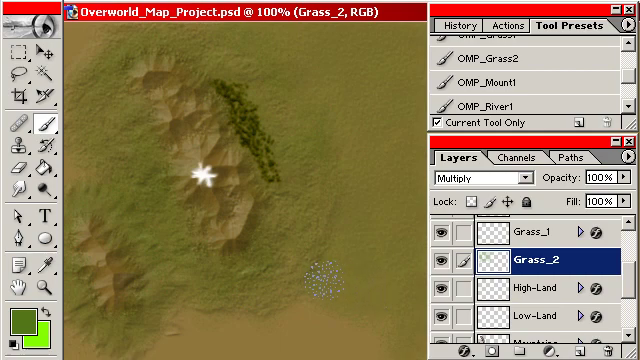
{"action": "scroll", "scroll_direction": "down", "scroll_amount": 3}
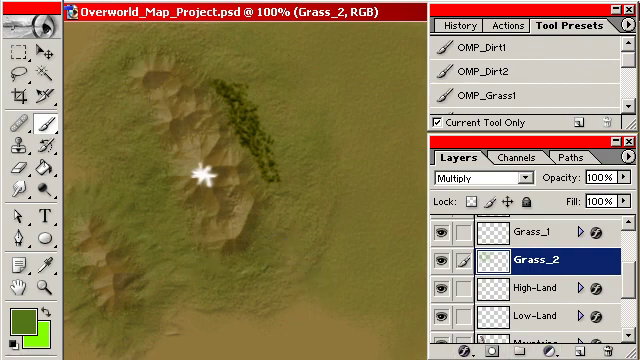
{"action": "scroll", "scroll_direction": "down", "scroll_amount": 3}
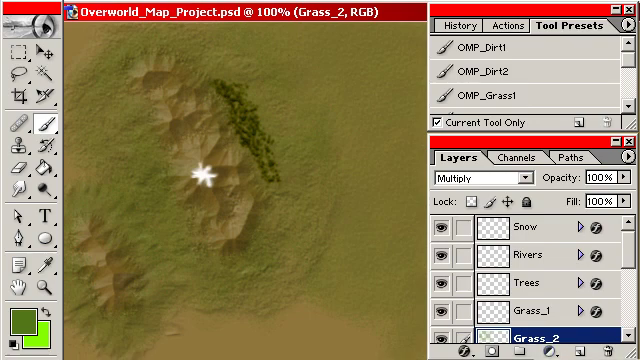